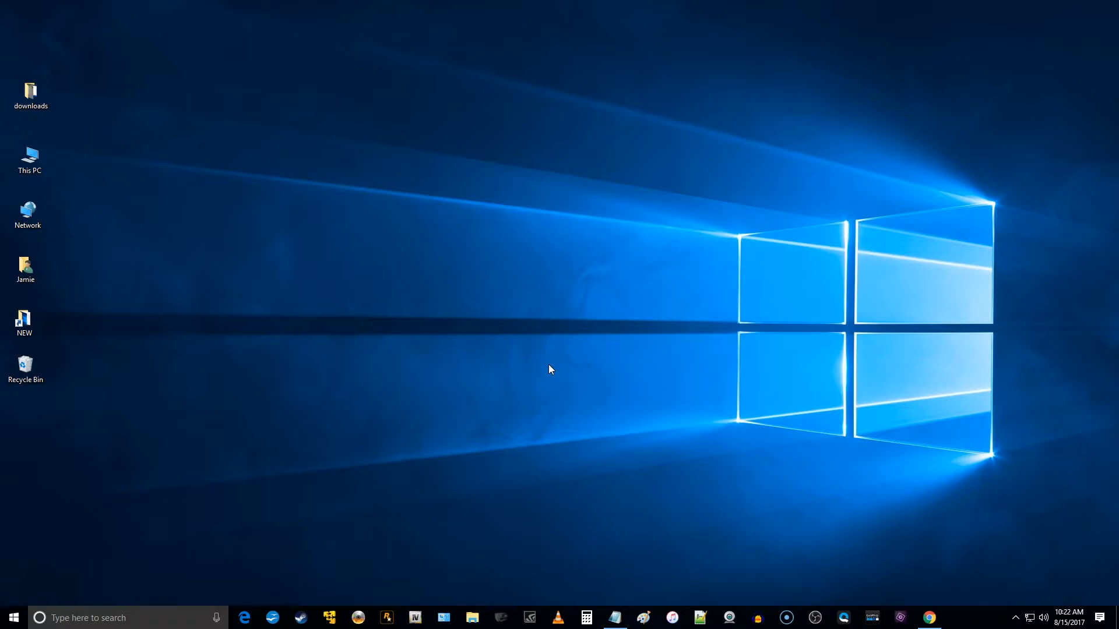
mouse_move(279, 401)
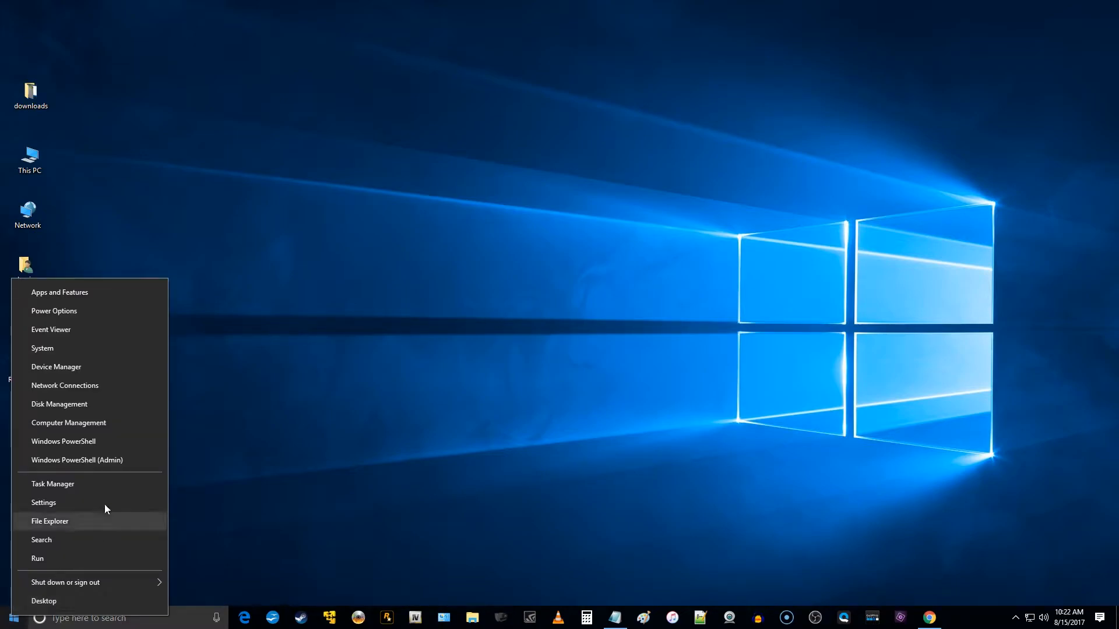
mouse_move(71, 446)
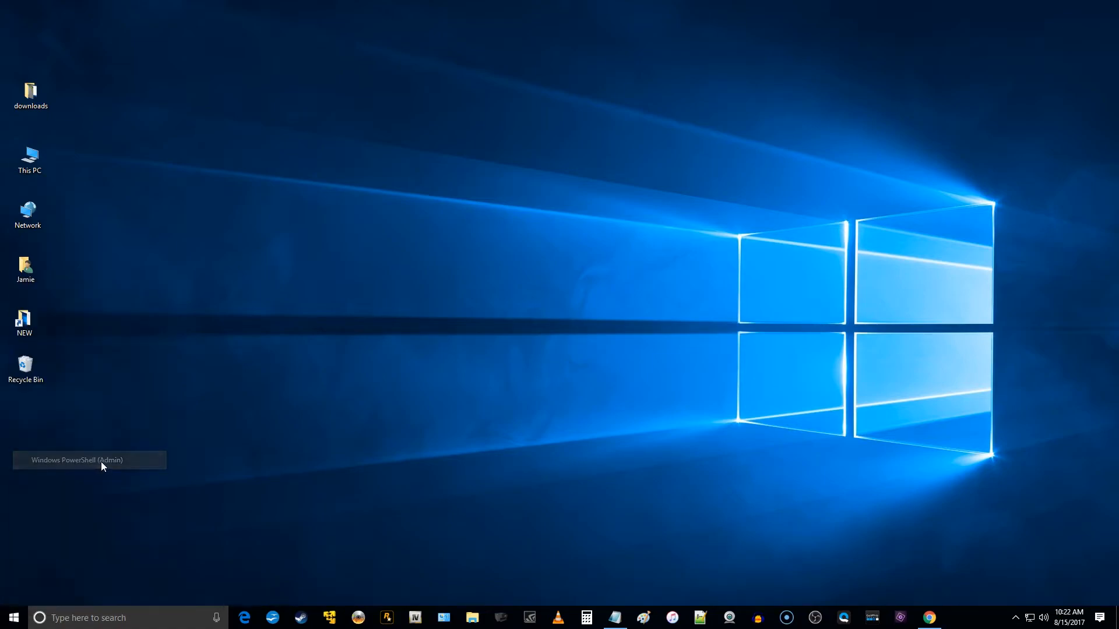
Launch PowerShell as administrator and close that window again
left_click(77, 459)
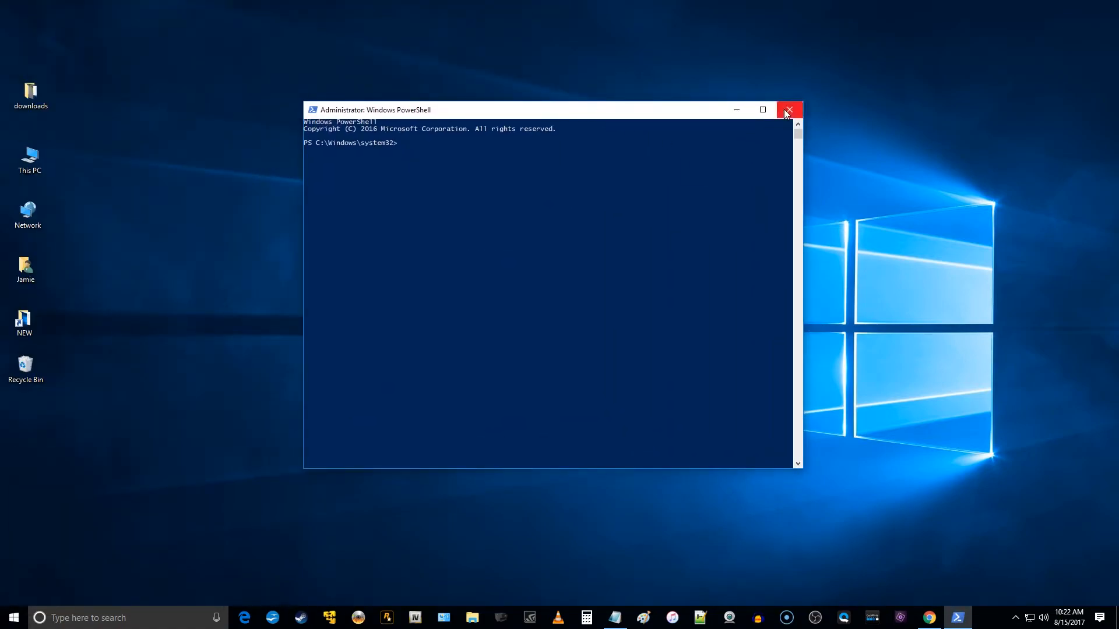
left_click(788, 110)
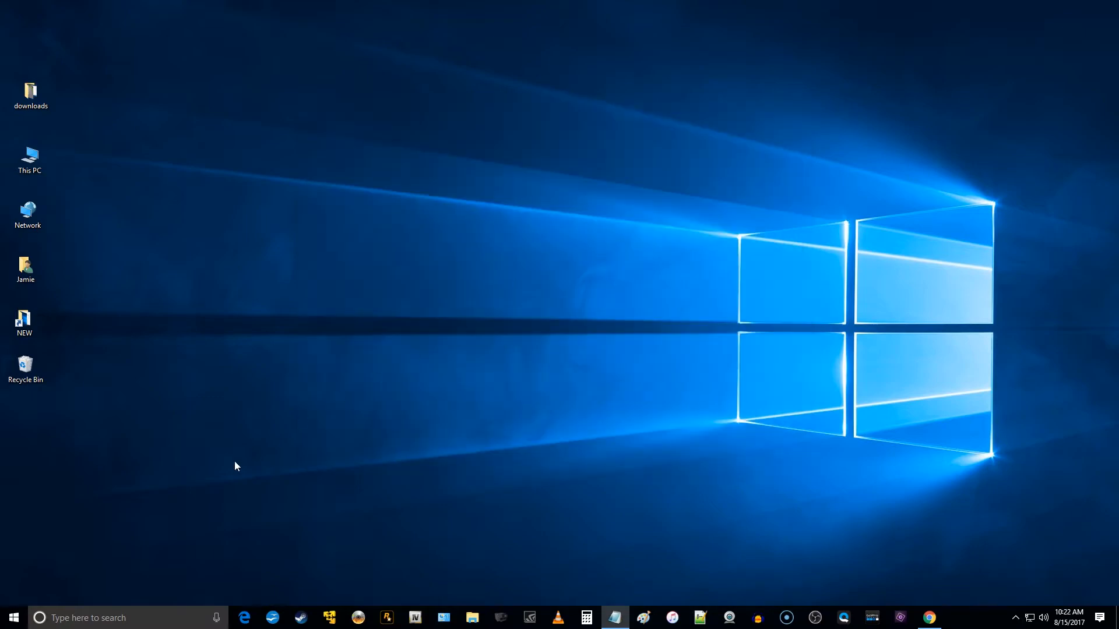
Search 'po' from the taskbar and launch the Windows PowerShell best match
left_click(108, 618)
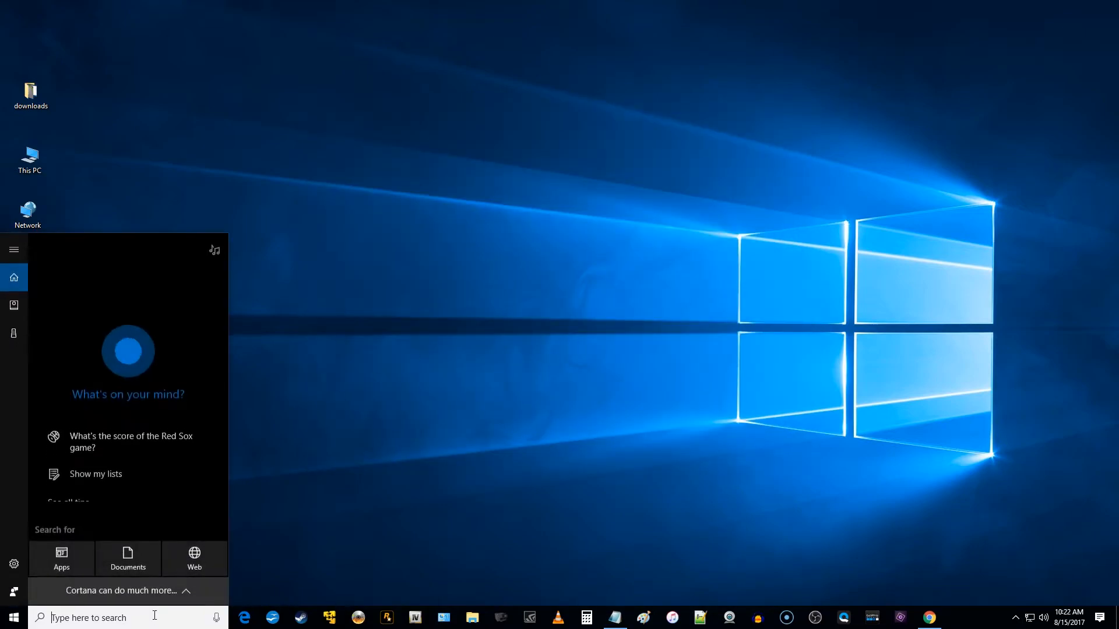
type("po")
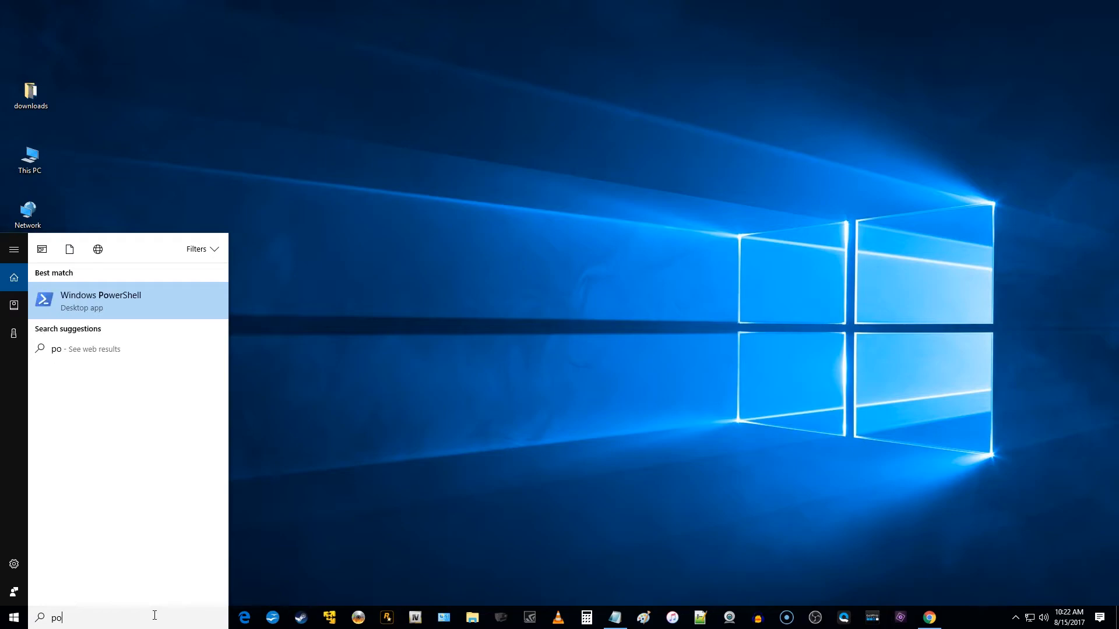
mouse_move(119, 307)
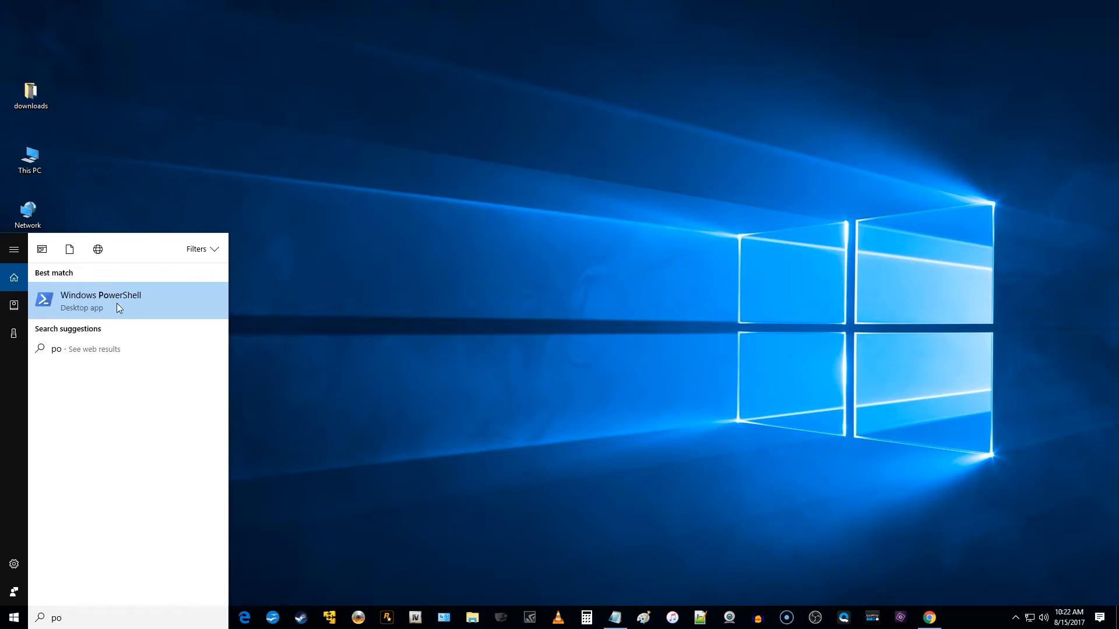
left_click(100, 301)
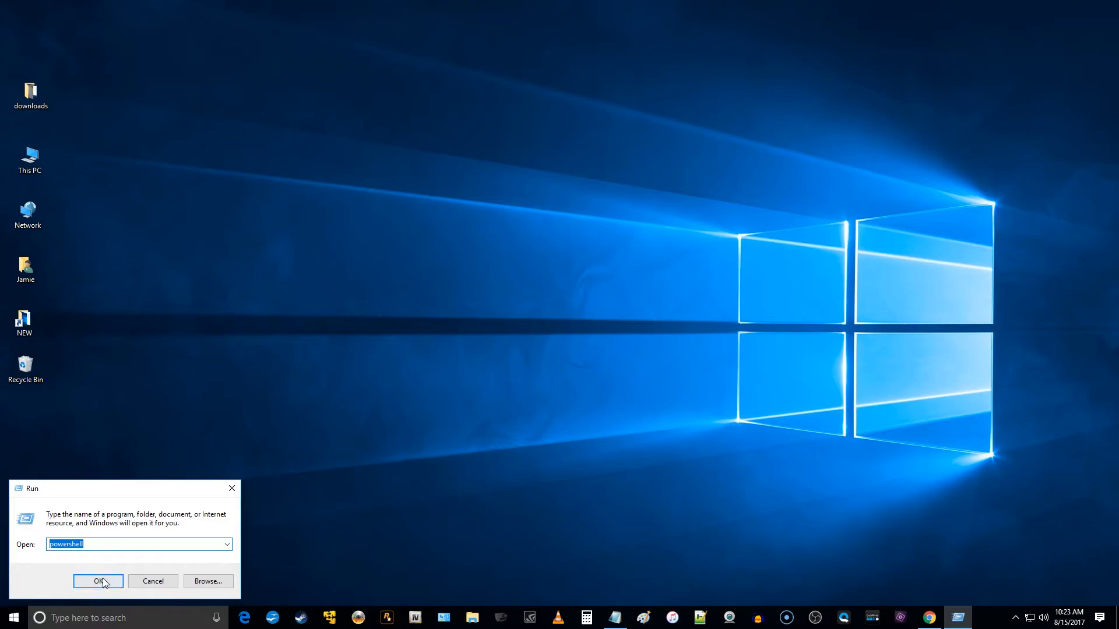
Run the entered 'powershell' command from the Run prompt
left_click(98, 580)
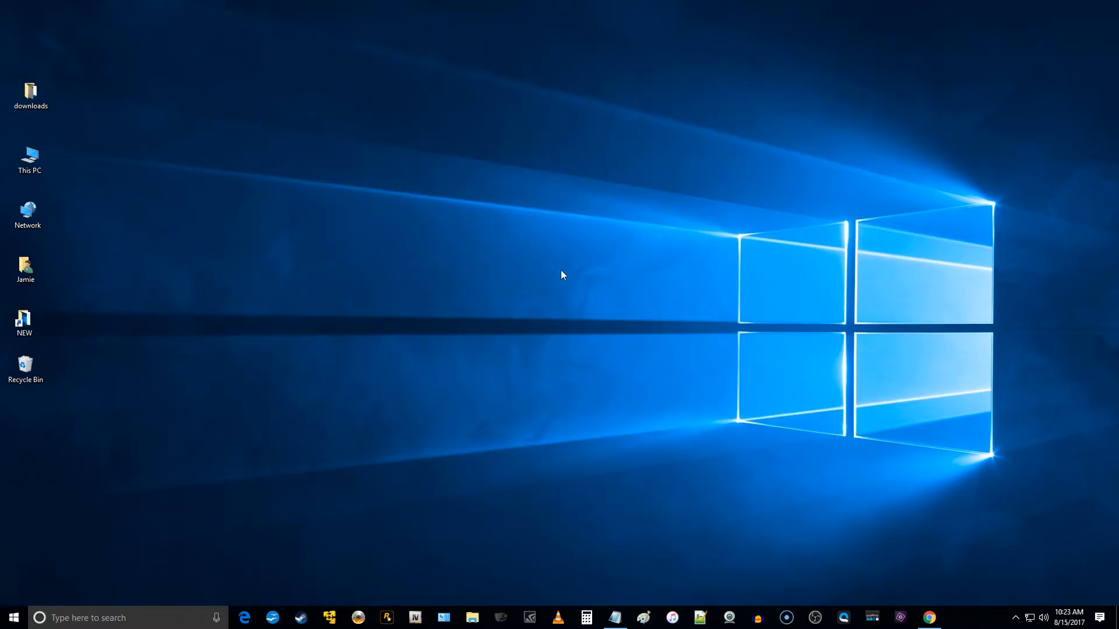
mouse_move(536, 265)
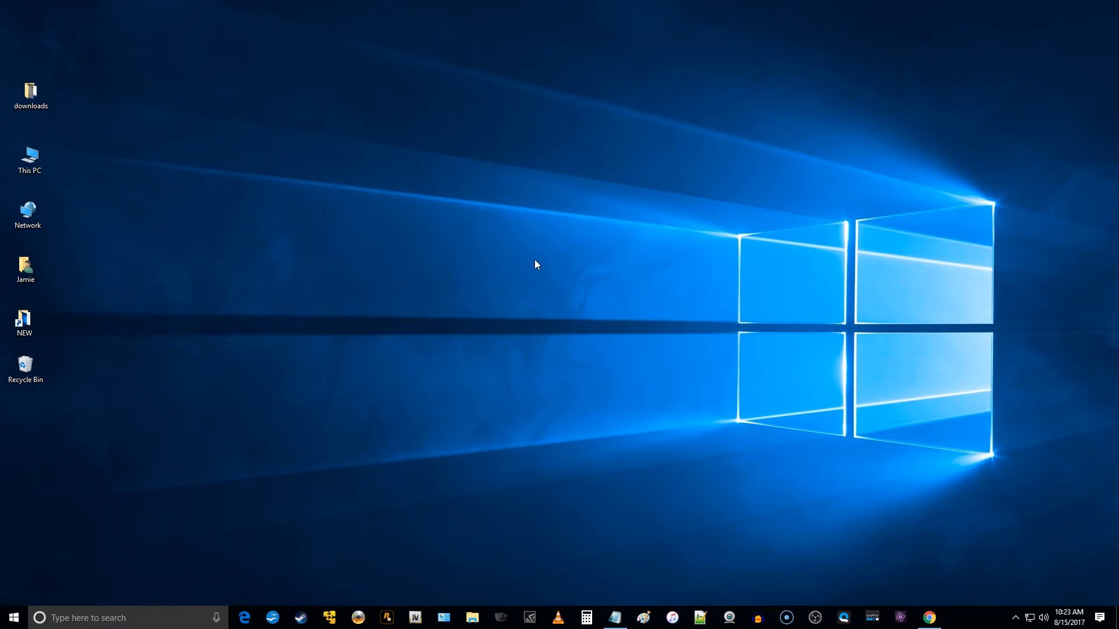
Open a PowerShell window in the desktop folder via the desktop's extended context menu
right_click(536, 264)
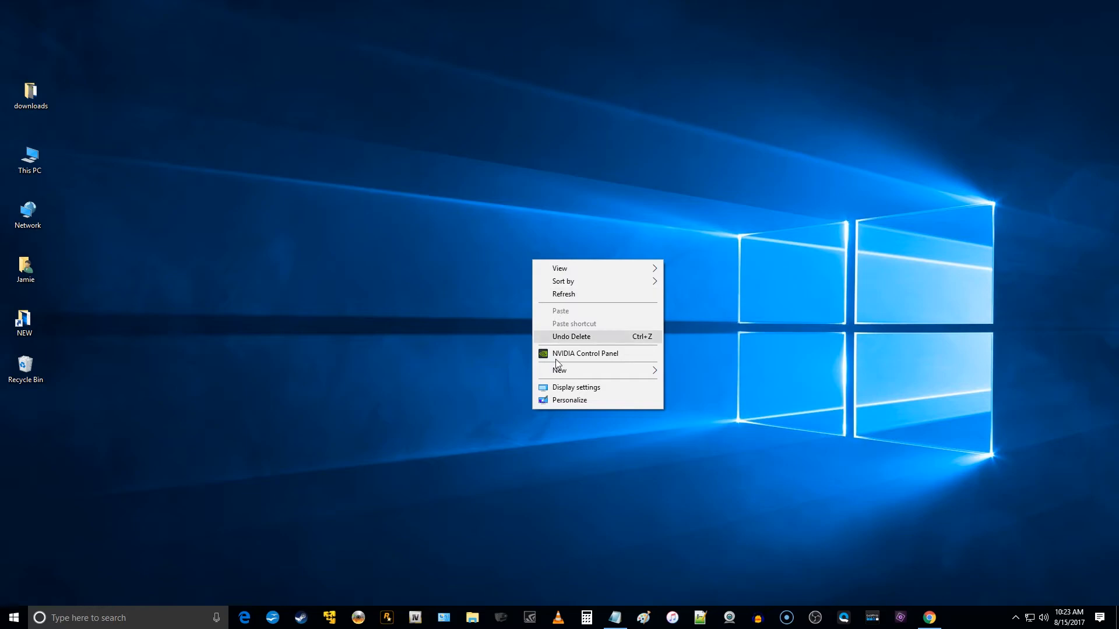
mouse_move(578, 296)
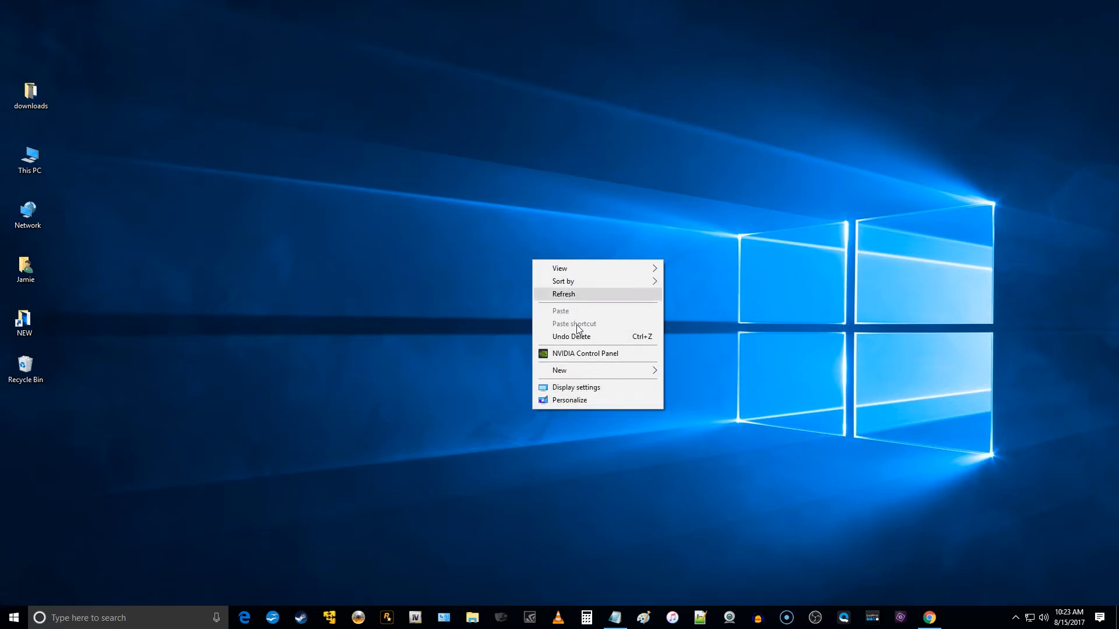
left_click(478, 264)
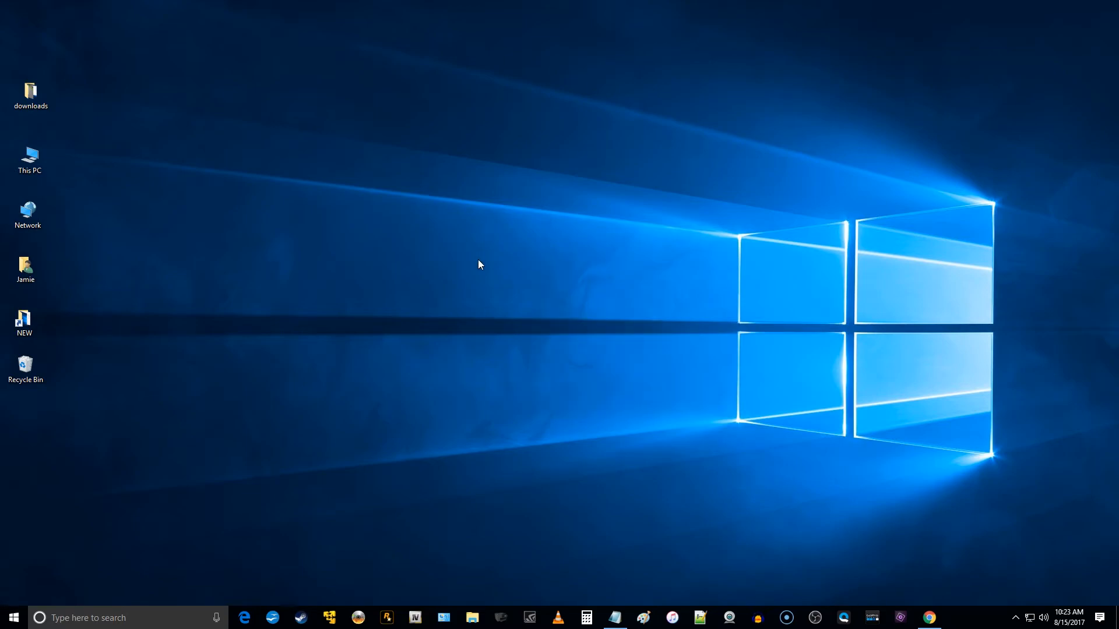
right_click(478, 265)
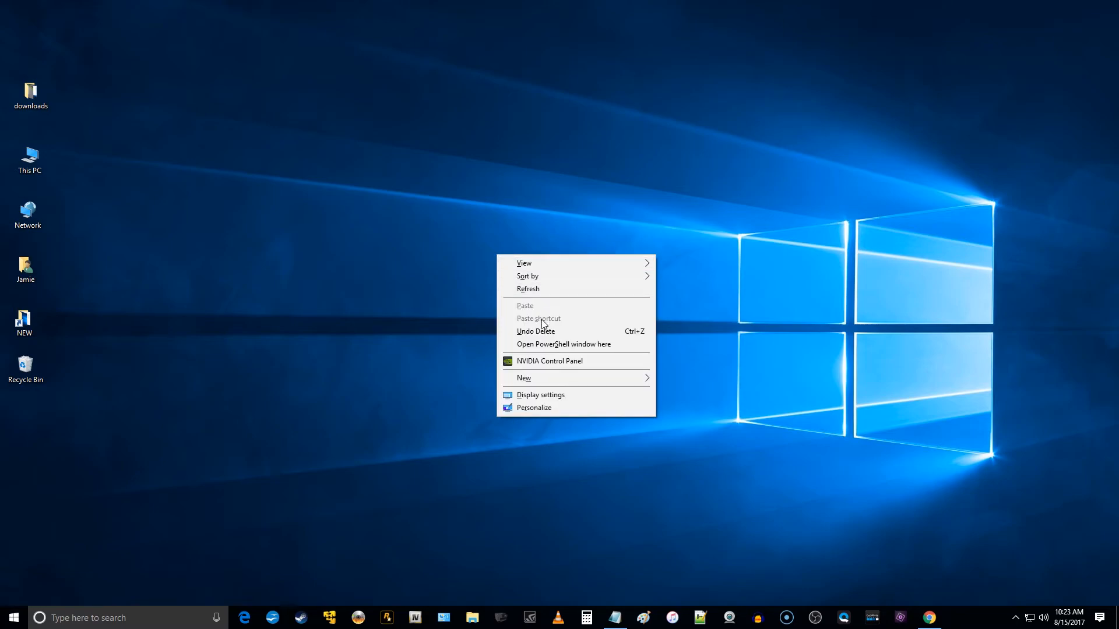
left_click(563, 344)
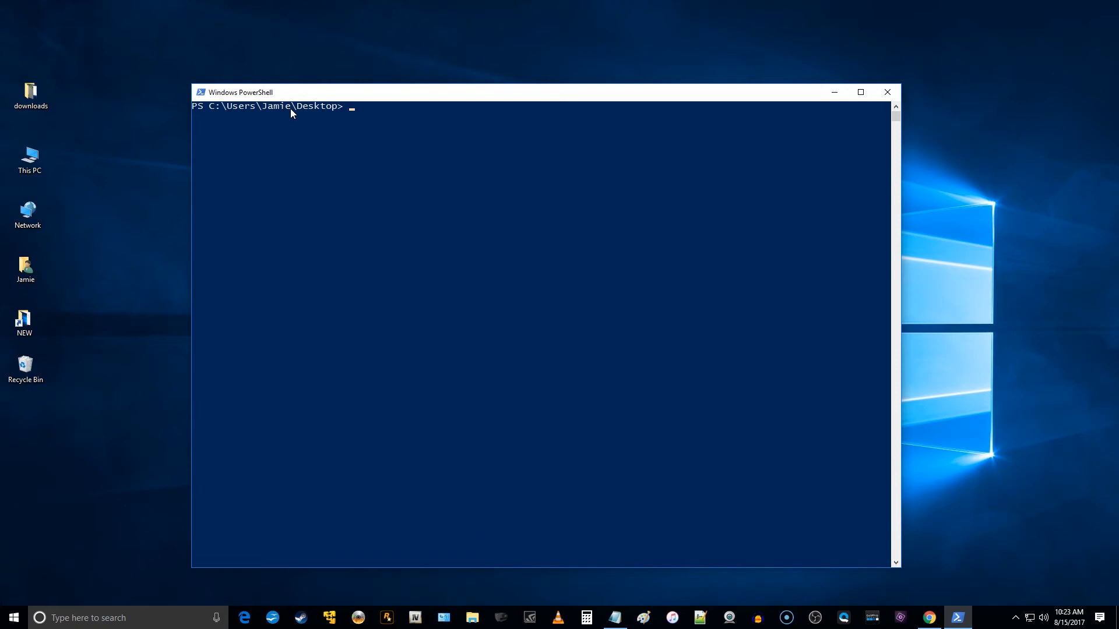
mouse_move(317, 112)
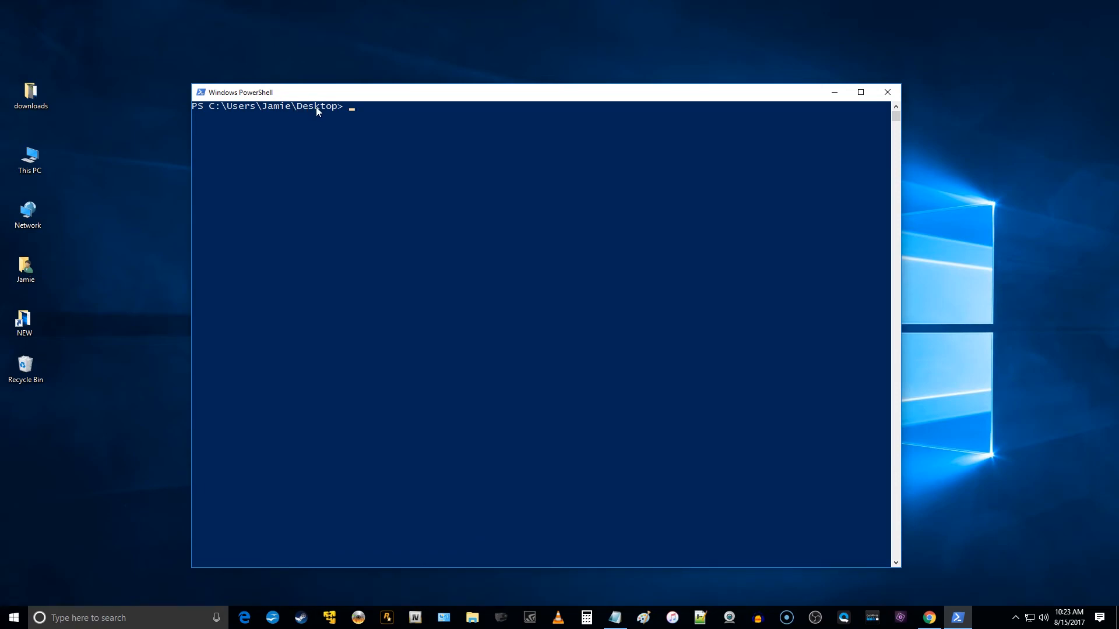
Start a command by entering 'tre' at the desktop-folder prompt
type("tre")
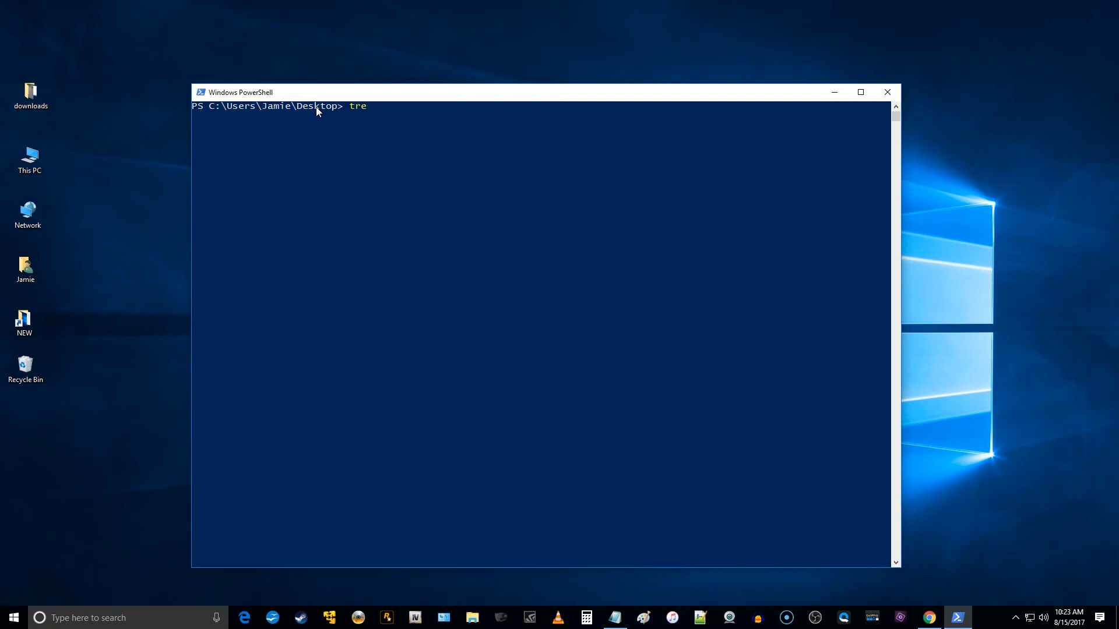